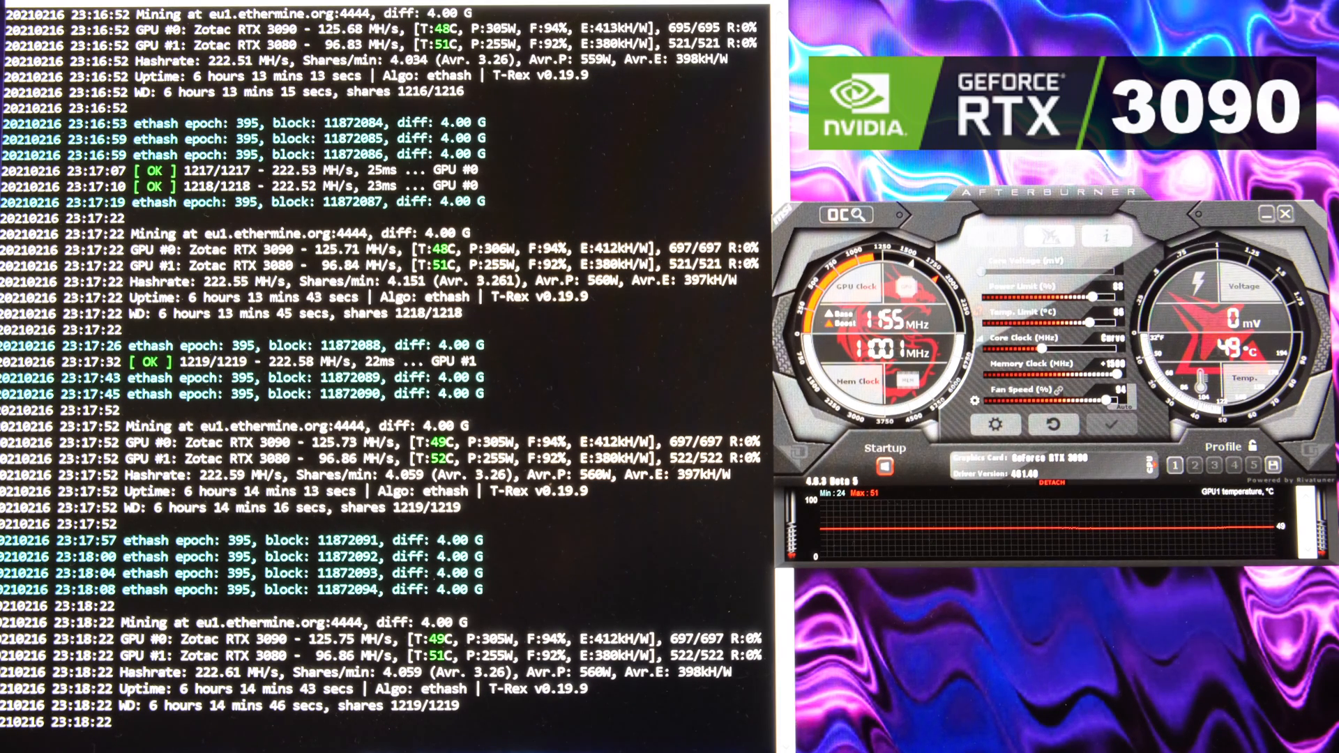
{"action": "scroll", "scroll_direction": "down", "scroll_amount": 3}
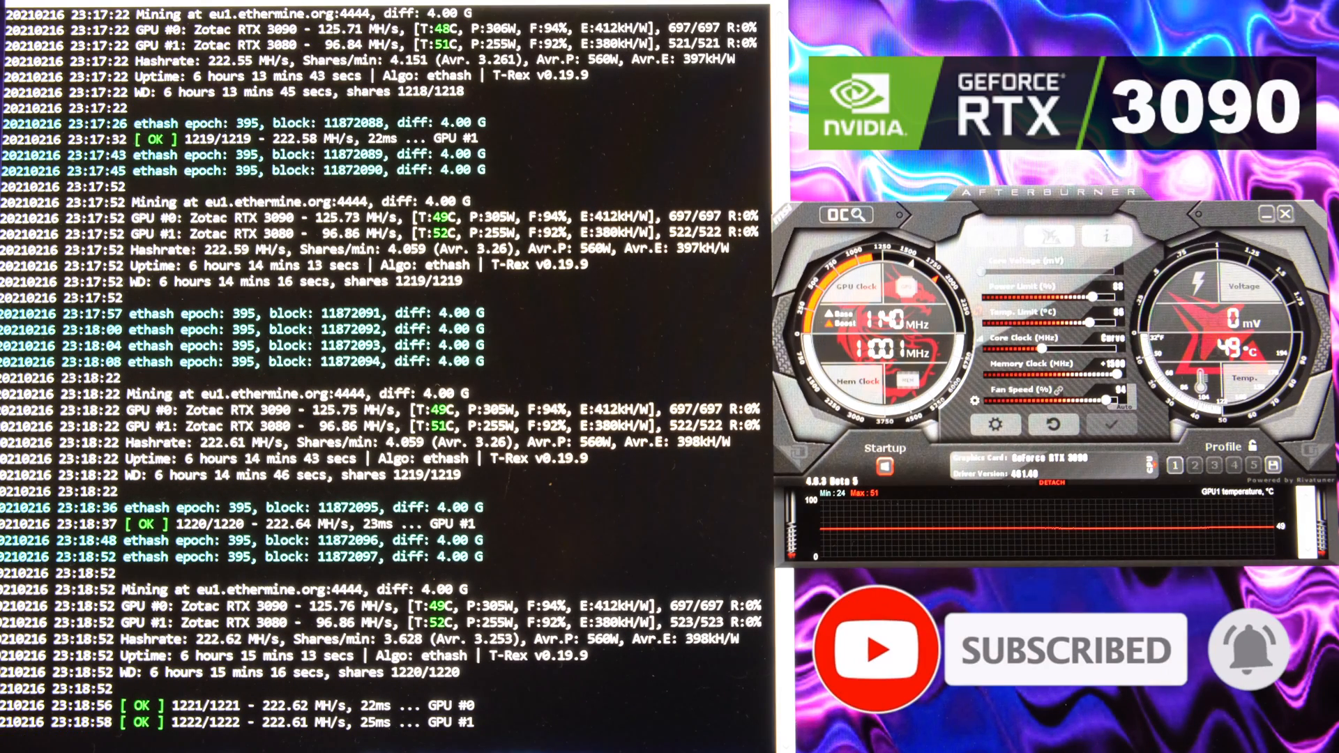
{"action": "scroll", "scroll_direction": "down", "scroll_amount": 3}
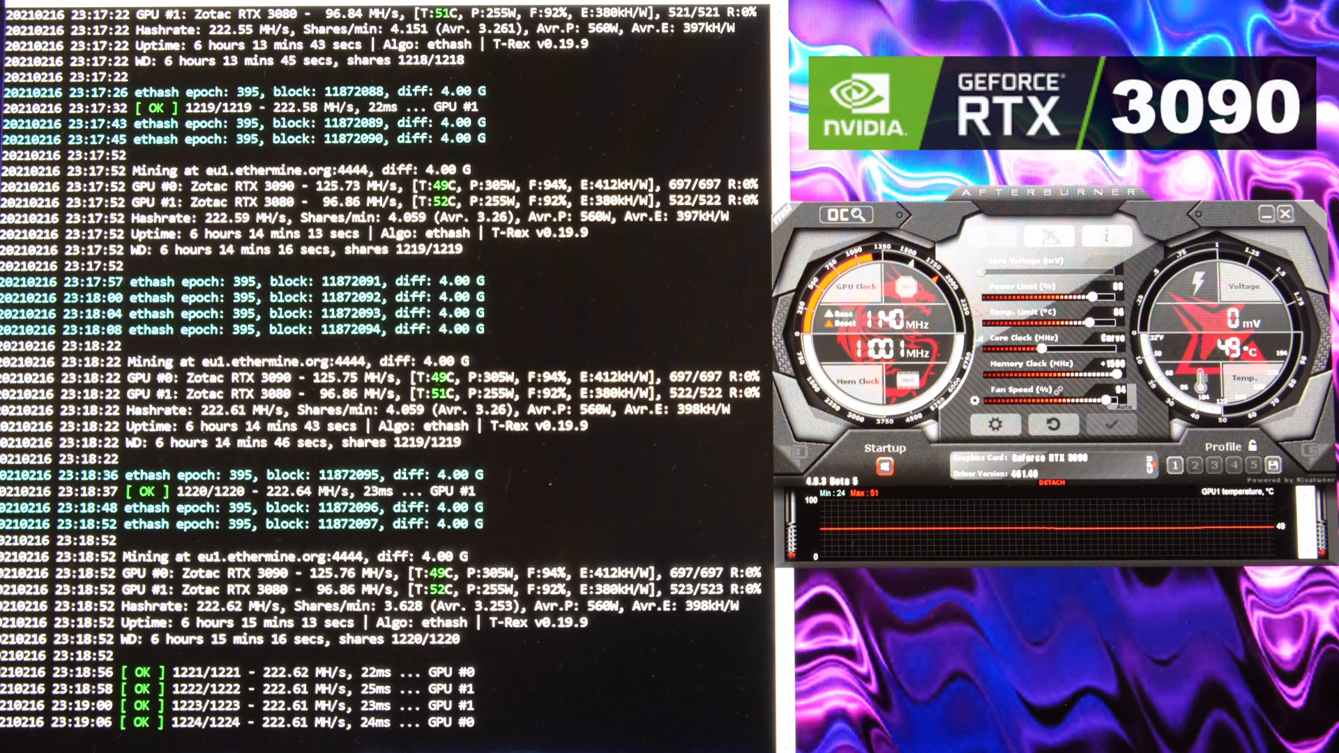
{"action": "scroll", "scroll_direction": "down", "scroll_amount": 3}
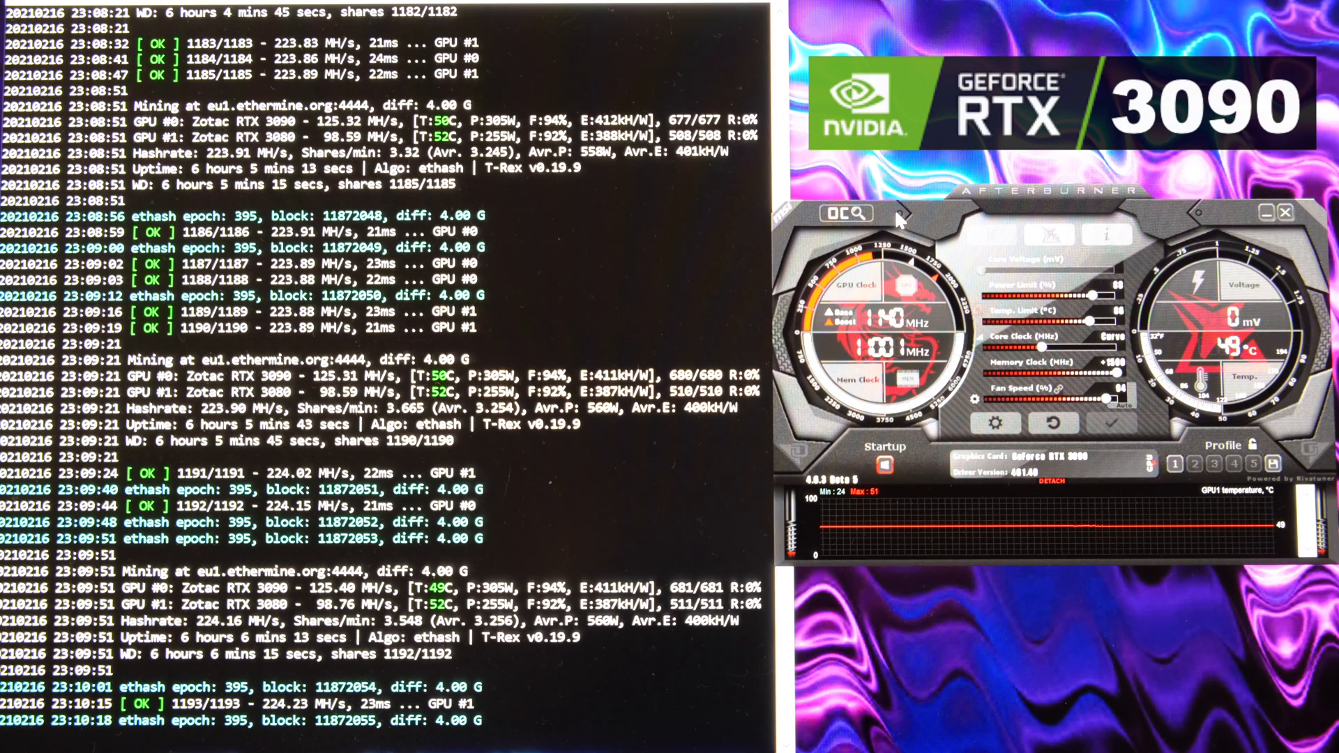
{"action": "scroll", "scroll_direction": "down", "scroll_amount": 3}
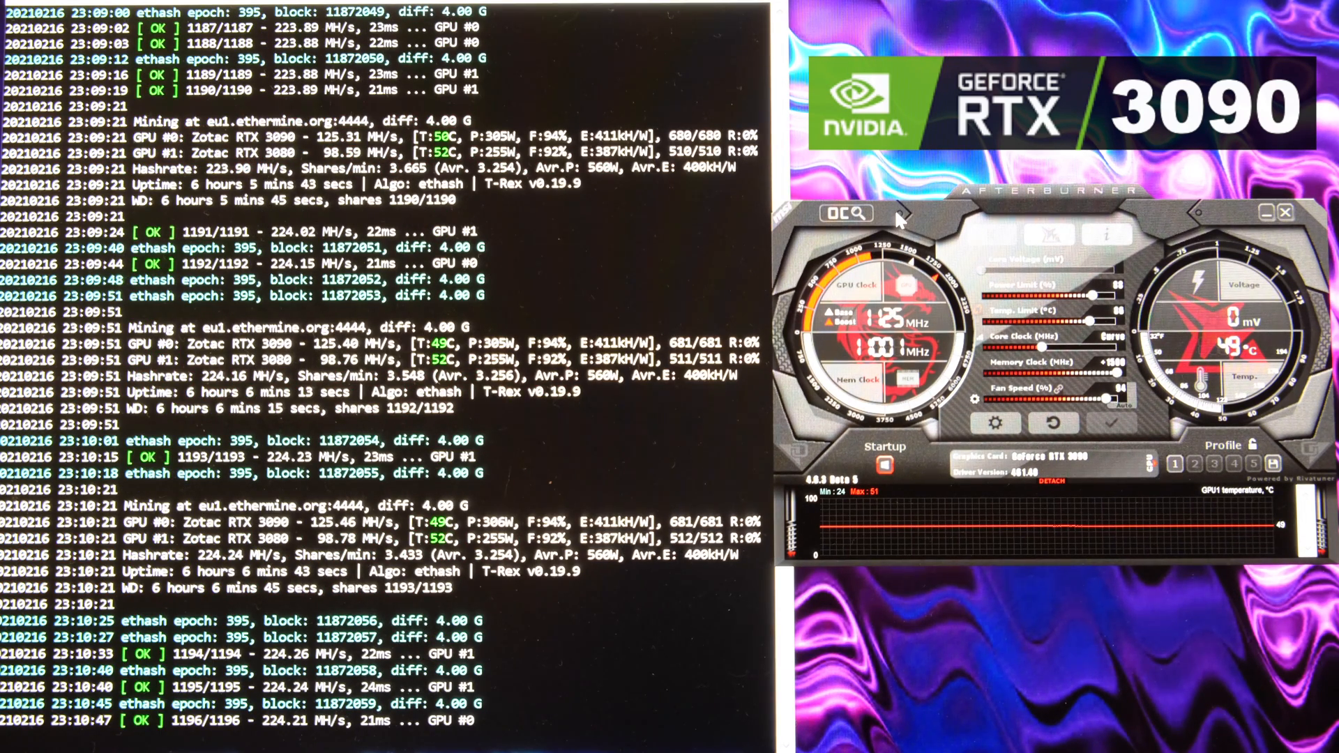
{"action": "scroll", "scroll_direction": "down", "scroll_amount": 3}
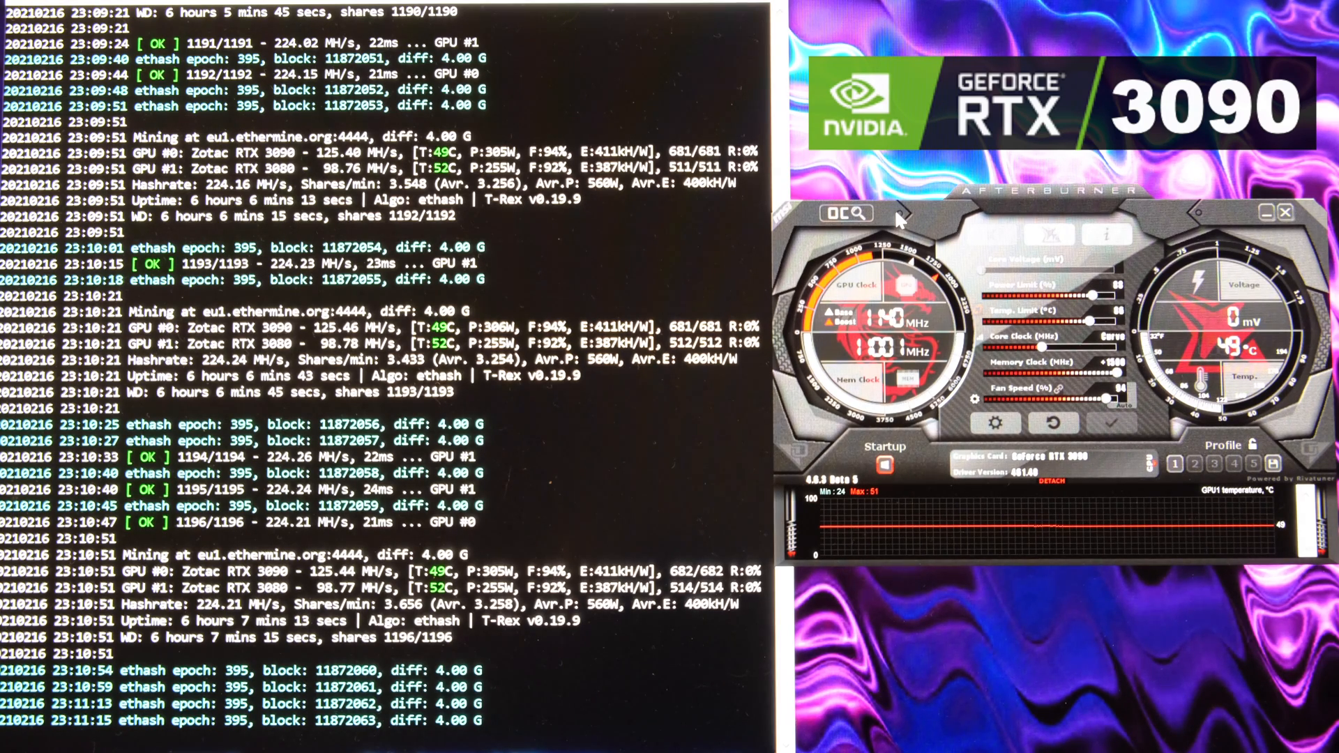
{"action": "scroll", "scroll_direction": "down", "scroll_amount": 3}
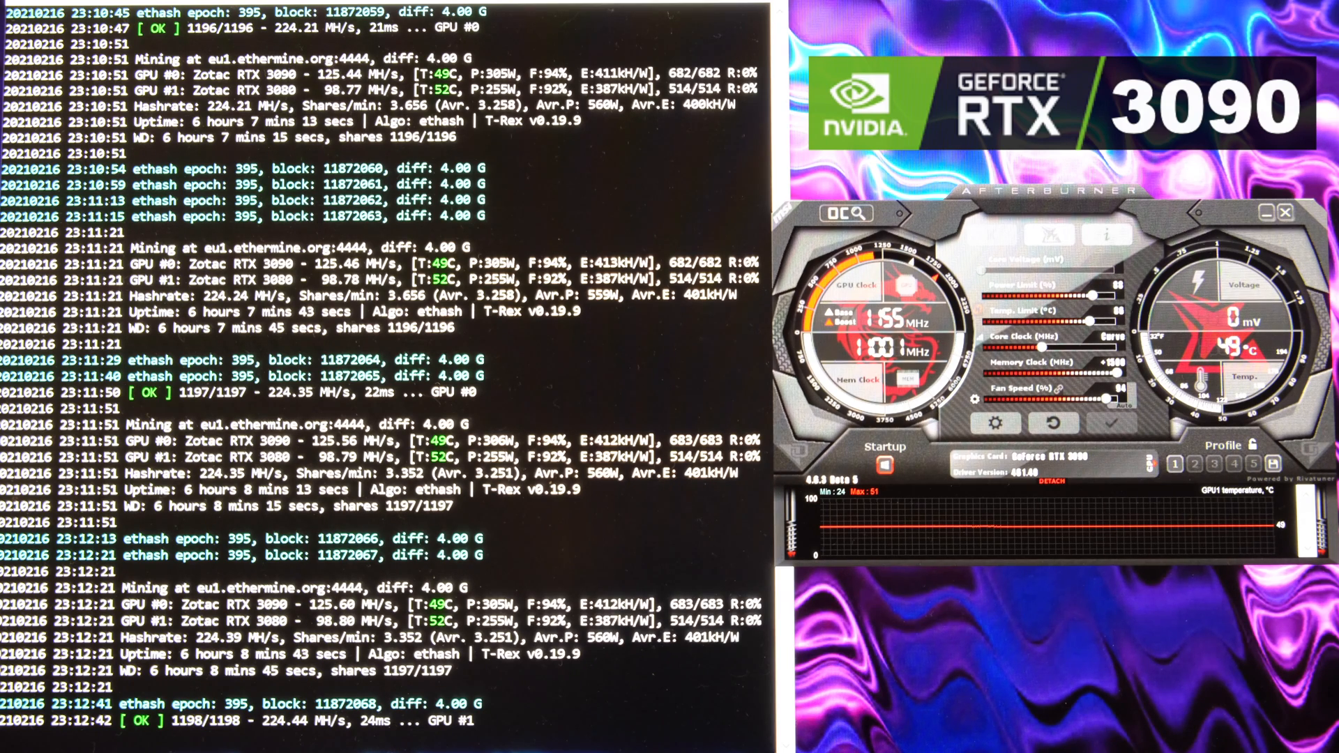
{"action": "scroll", "scroll_direction": "down", "scroll_amount": 3}
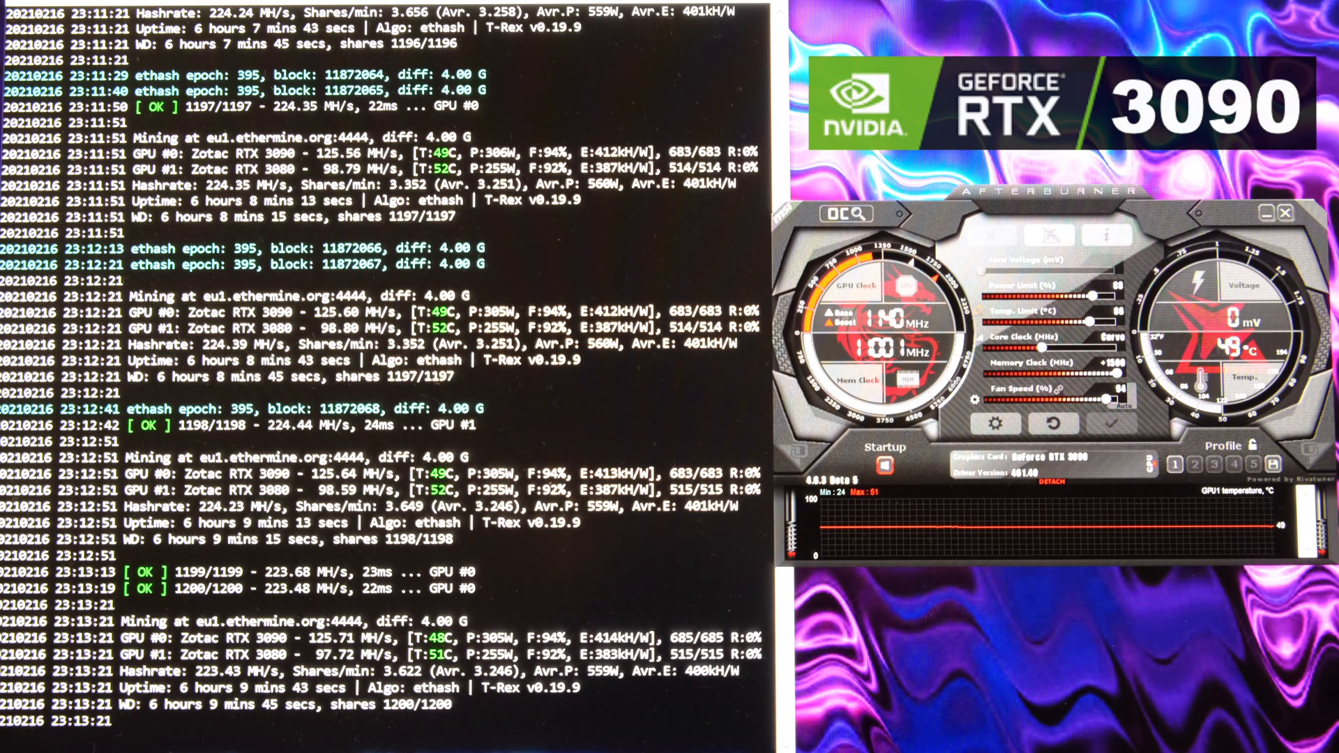
{"action": "scroll", "scroll_direction": "down", "scroll_amount": 3}
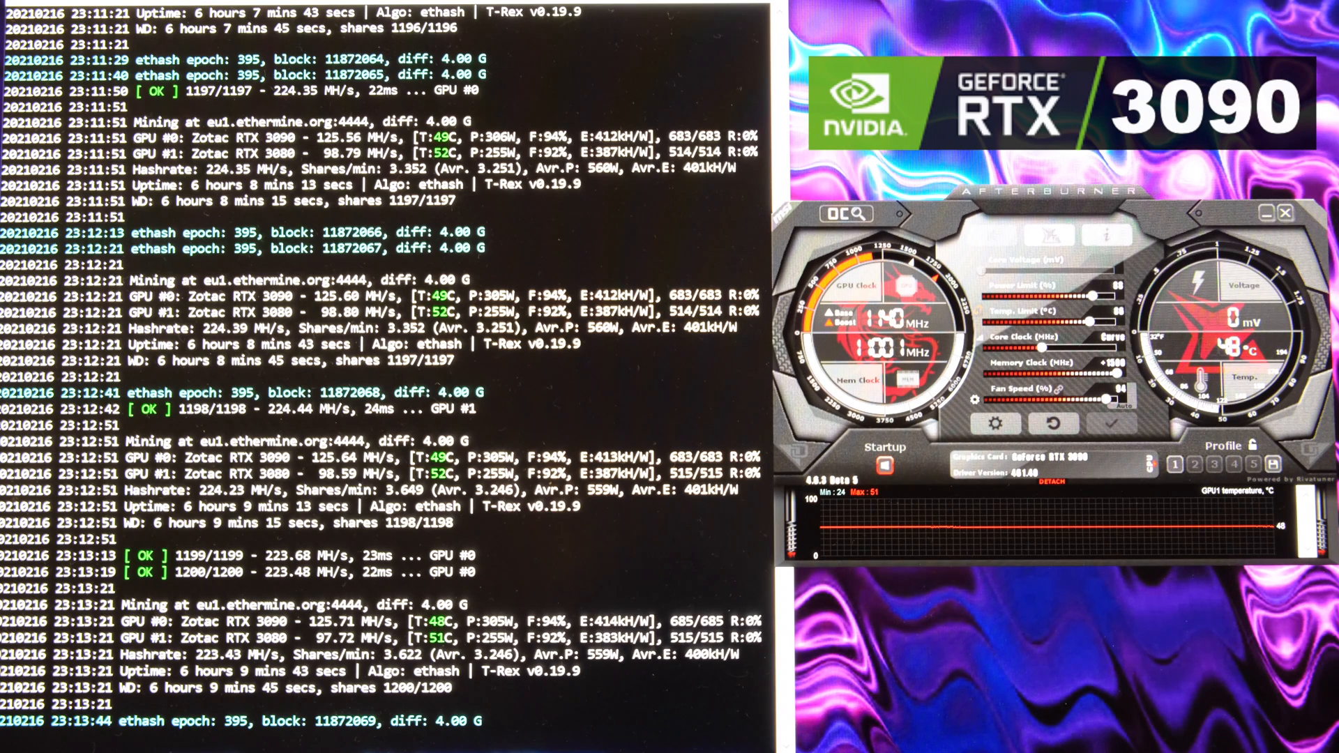
{"action": "scroll", "scroll_direction": "down", "scroll_amount": 3}
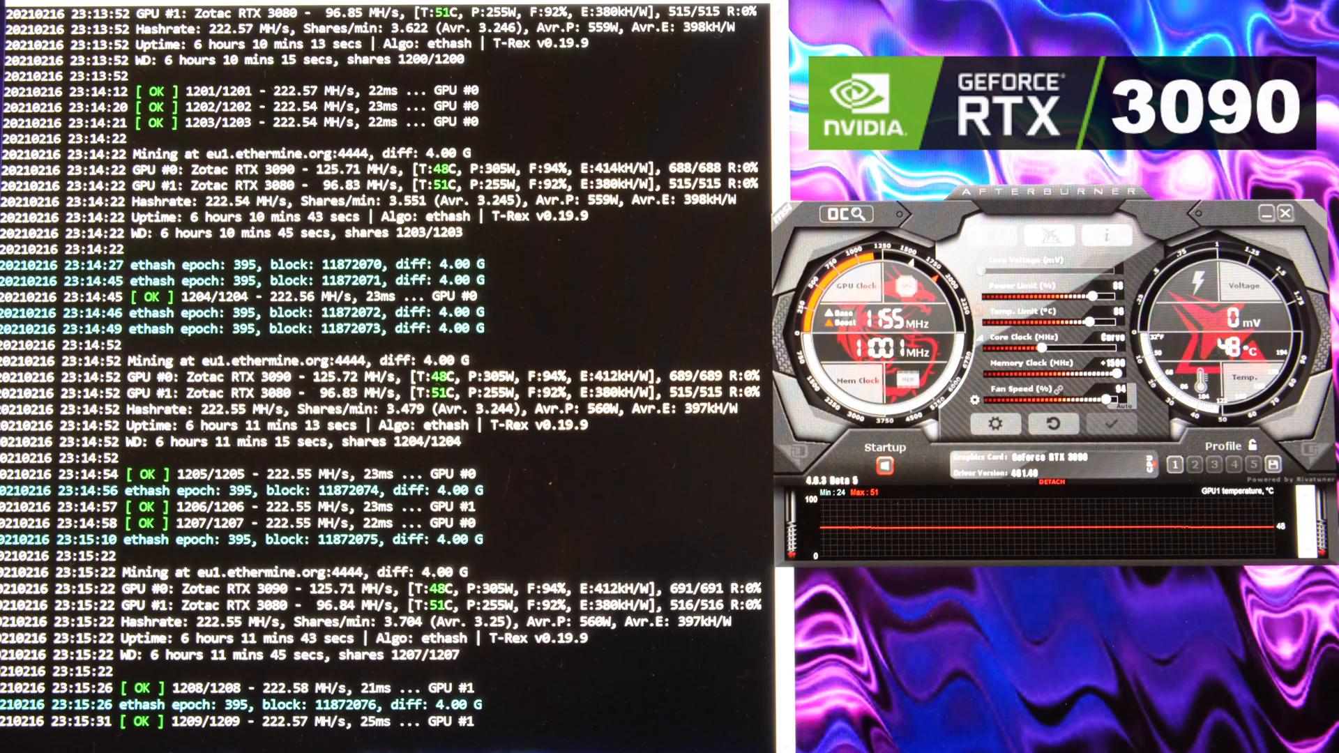
{"action": "scroll", "scroll_direction": "down", "scroll_amount": 3}
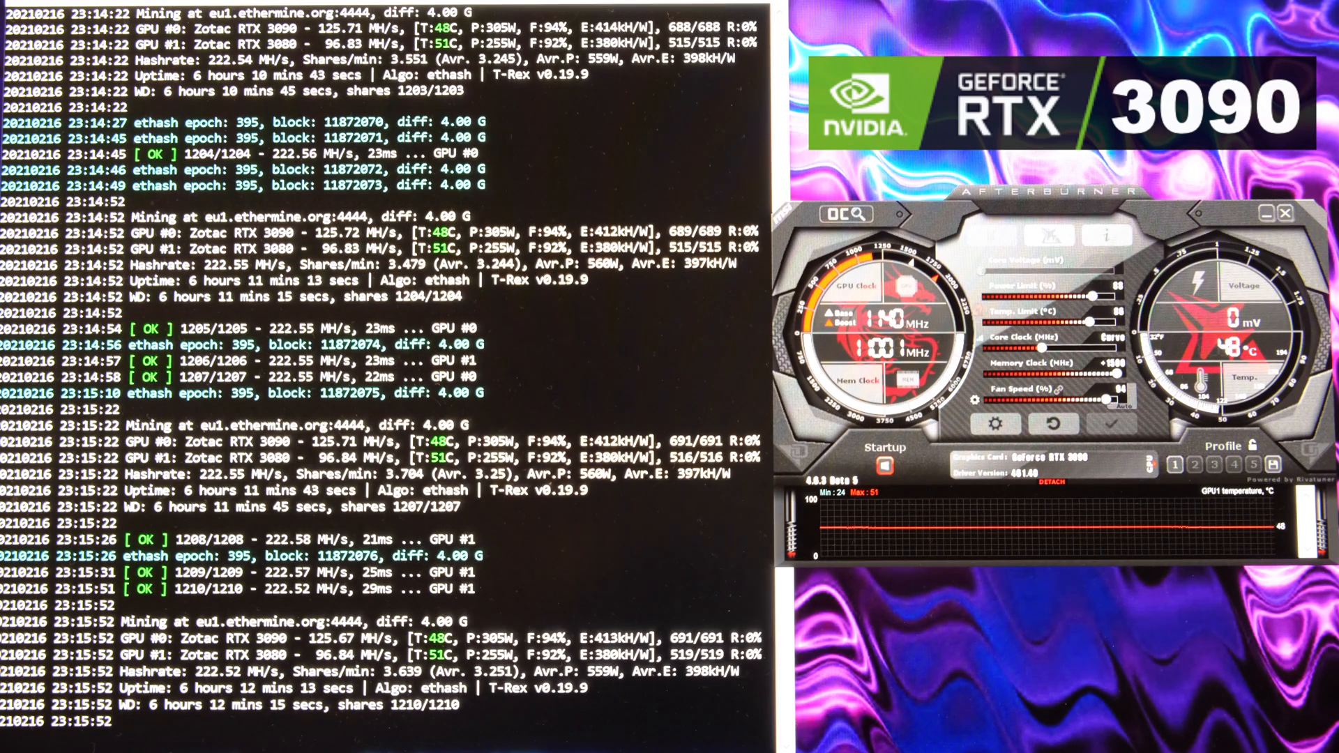
{"action": "scroll", "scroll_direction": "down", "scroll_amount": 3}
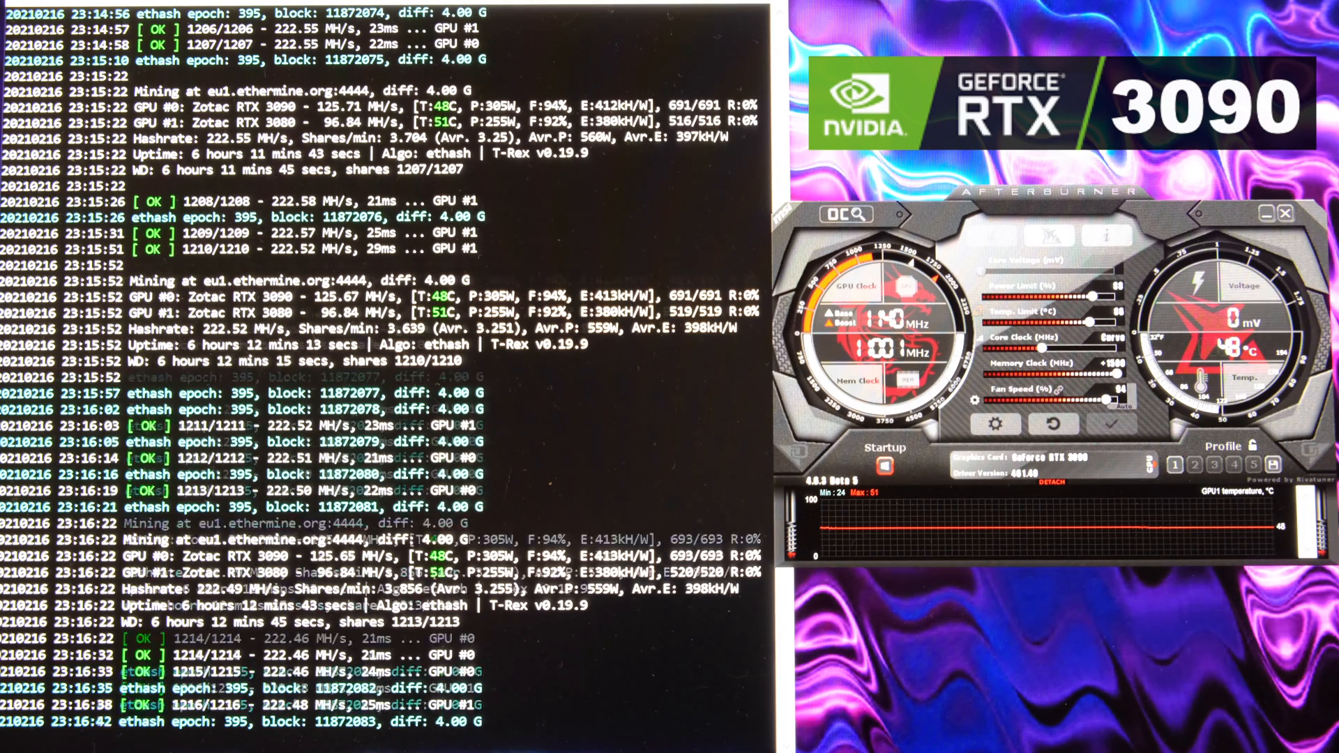
{"action": "scroll", "scroll_direction": "down", "scroll_amount": 3}
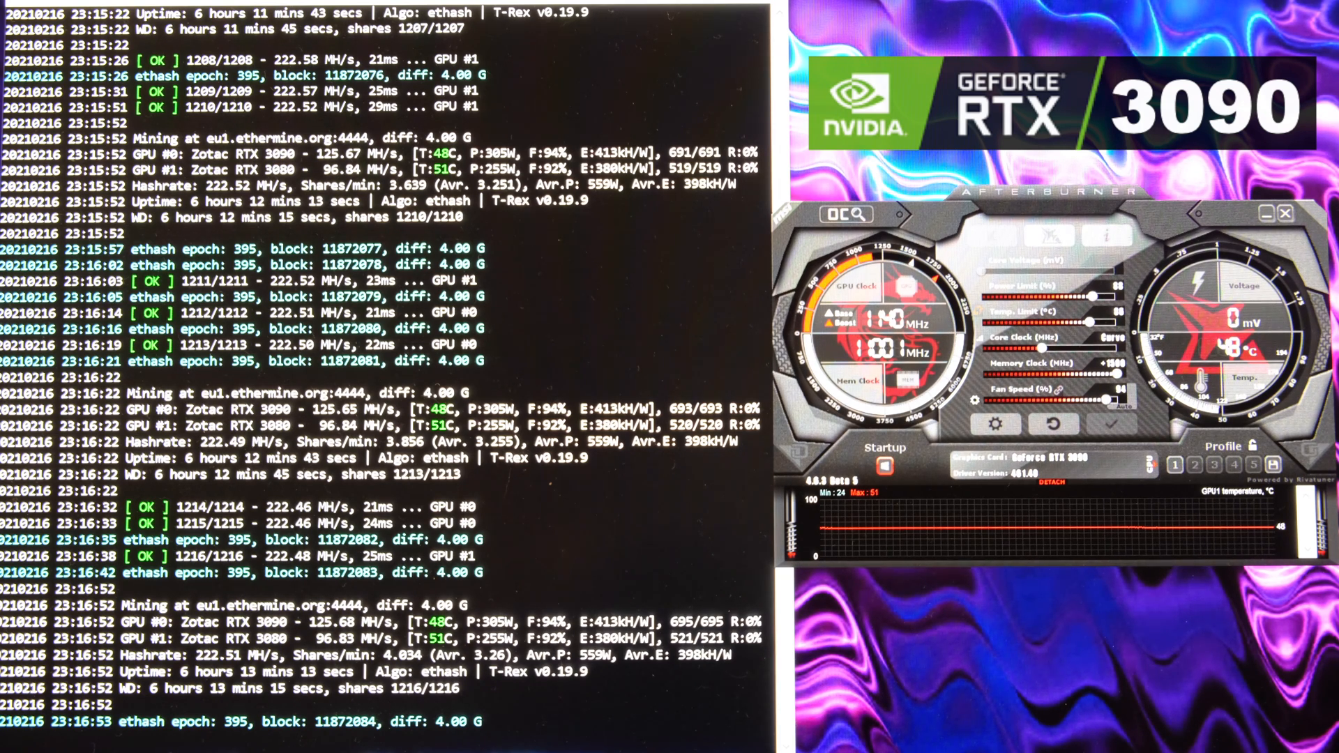
{"action": "scroll", "scroll_direction": "down", "scroll_amount": 3}
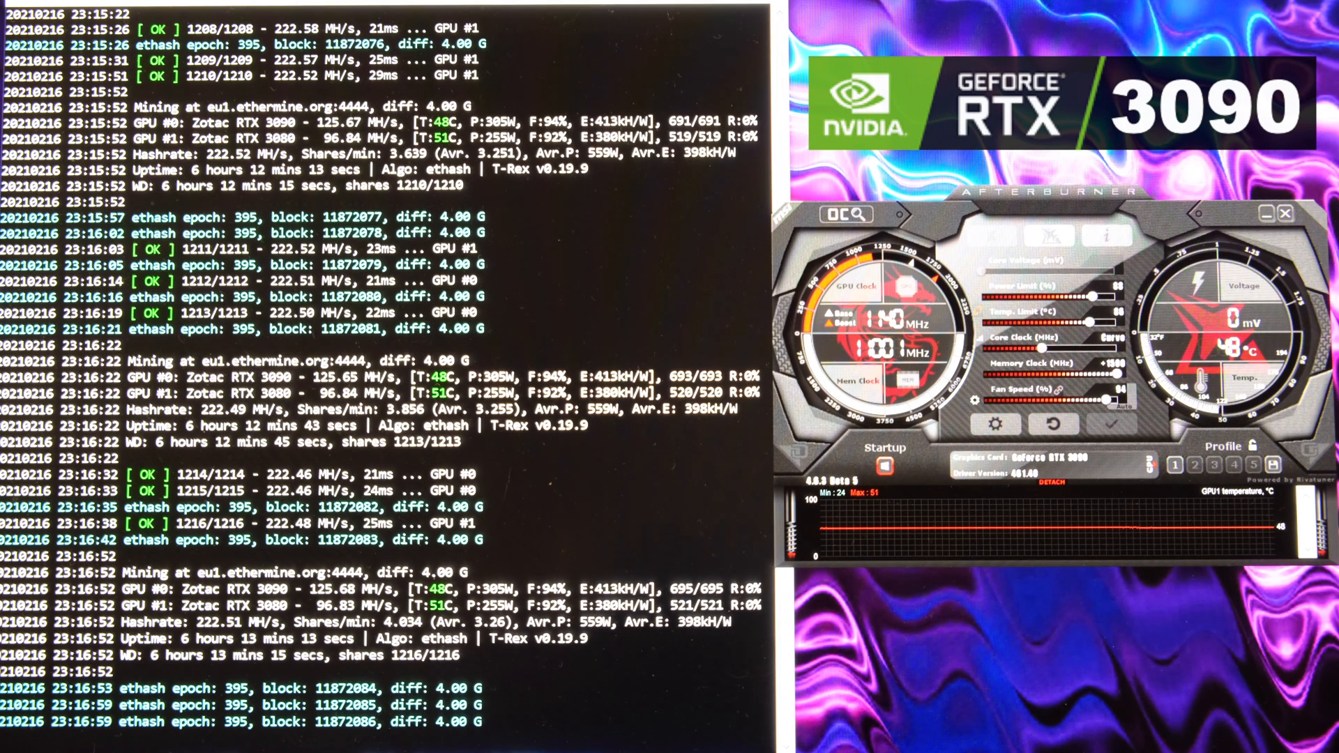
{"action": "scroll", "scroll_direction": "down", "scroll_amount": 3}
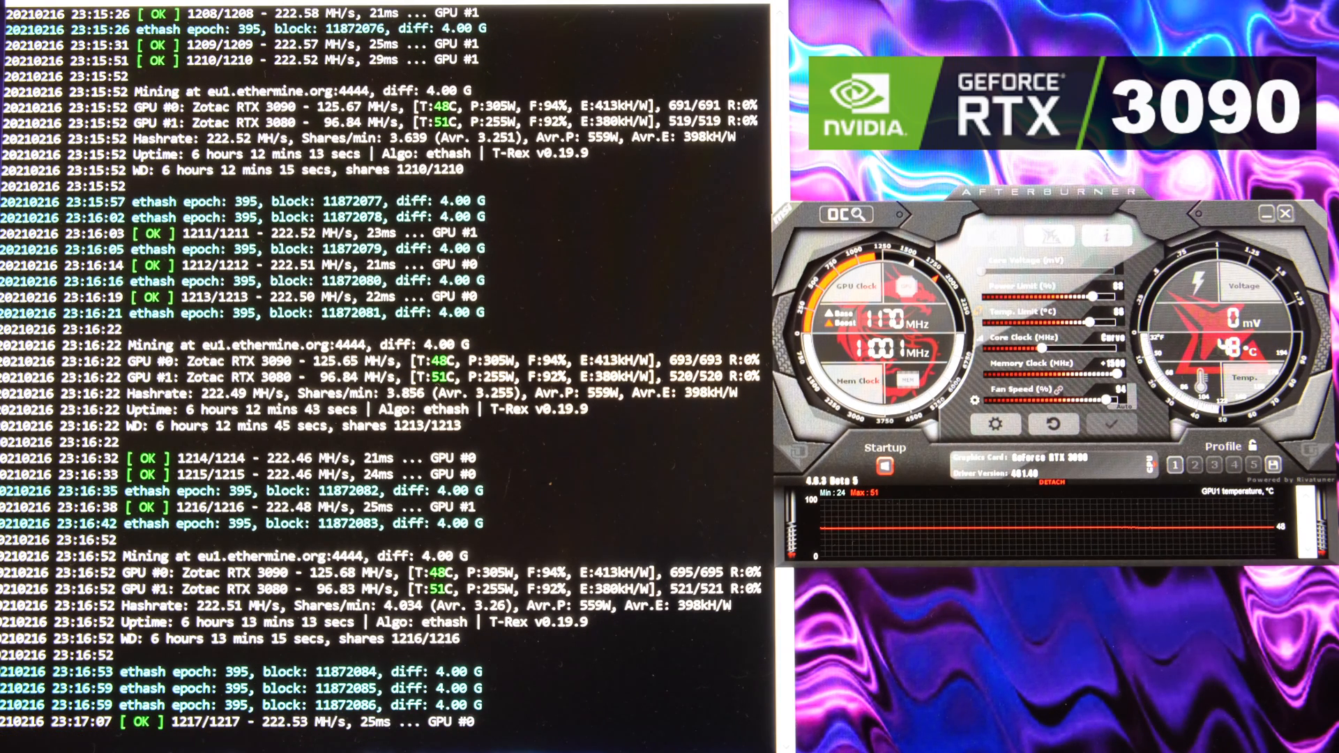
{"action": "scroll", "scroll_direction": "down", "scroll_amount": 3}
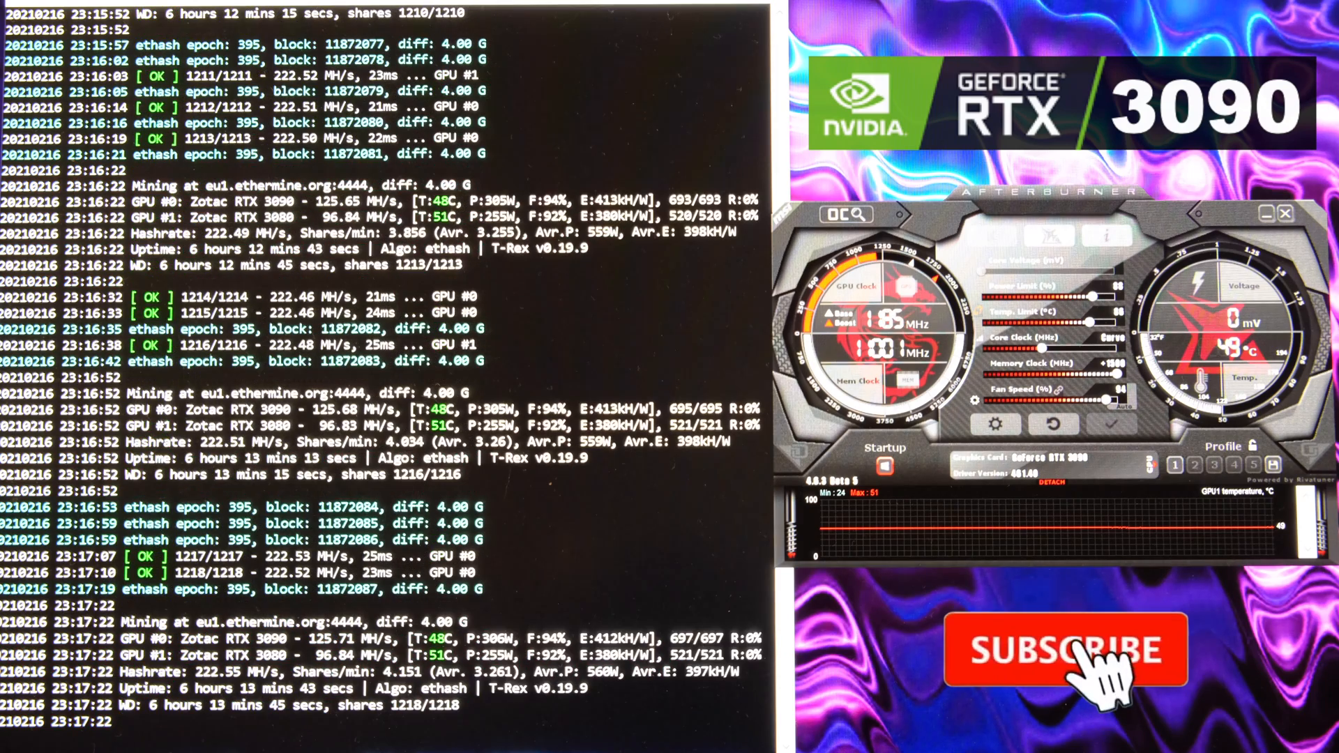
{"action": "left_click", "coordinate": [1063, 651]}
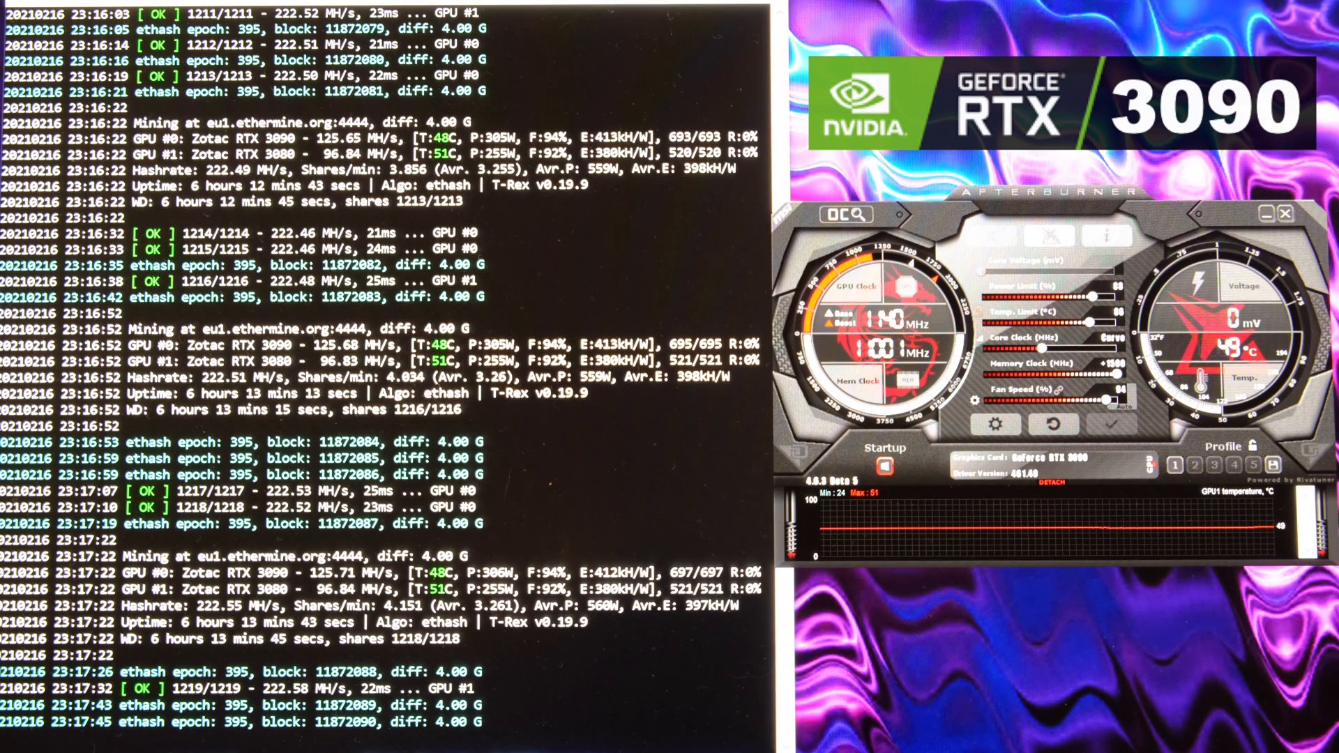
{"action": "scroll", "scroll_direction": "down", "scroll_amount": 3}
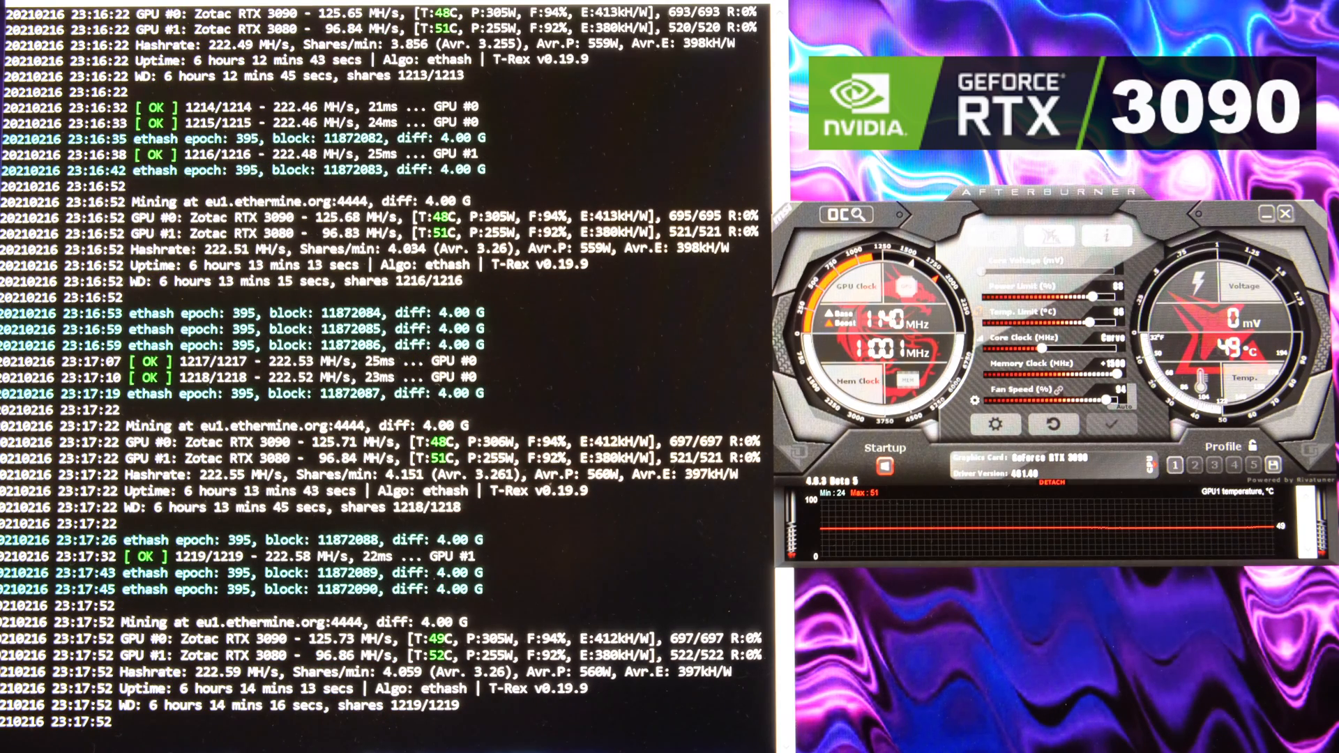